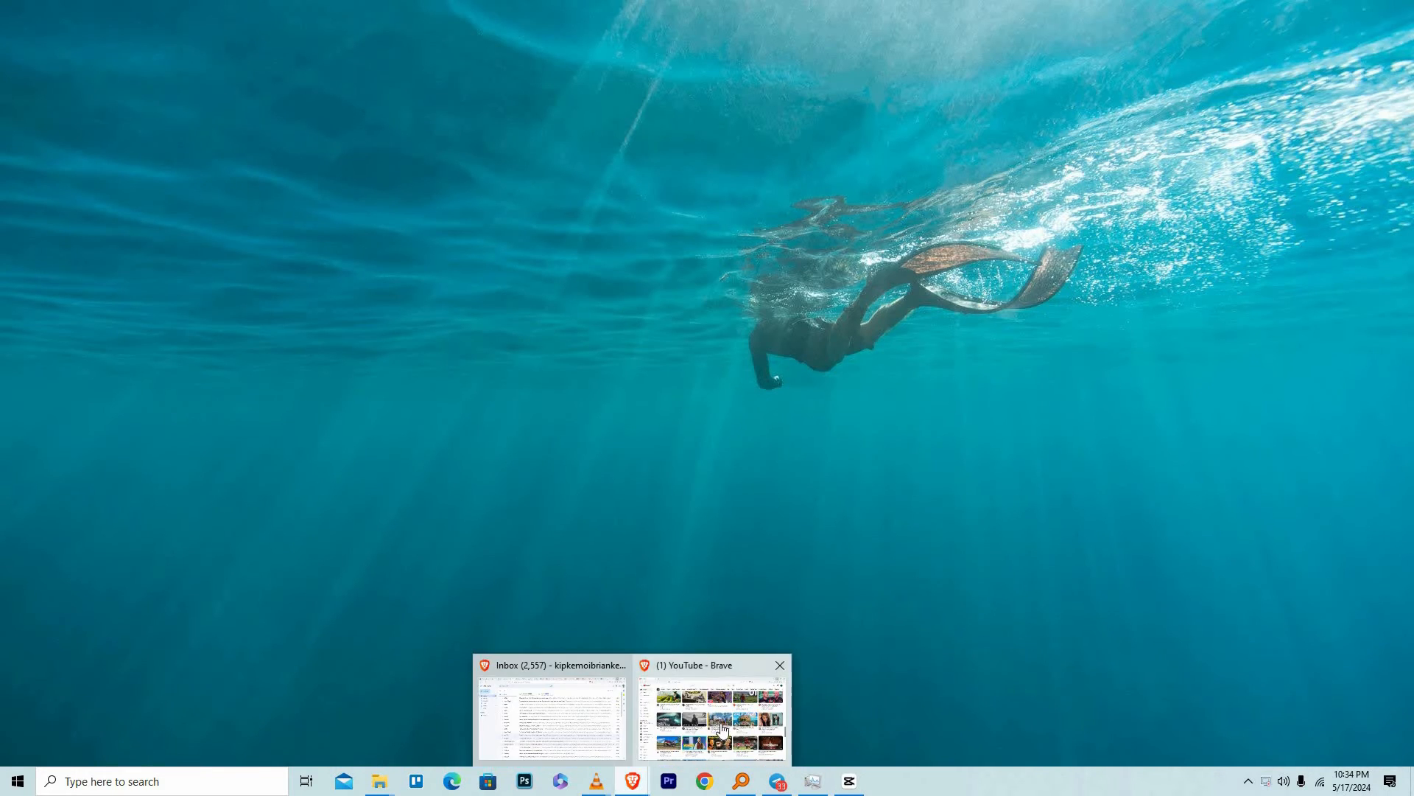
Bring the Brave YouTube window forward, check the account menu, then switch to VLC media player.
click(711, 714)
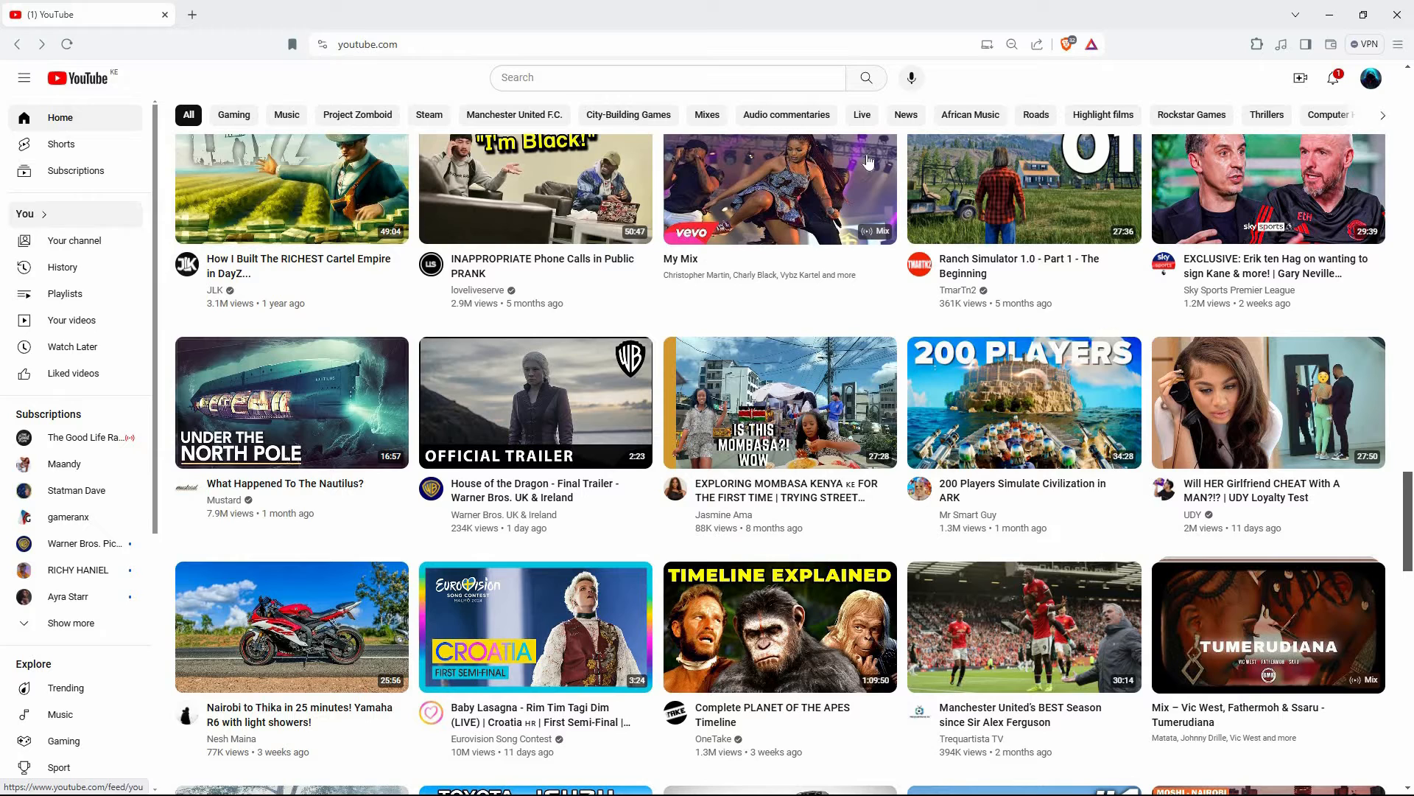
click(1370, 78)
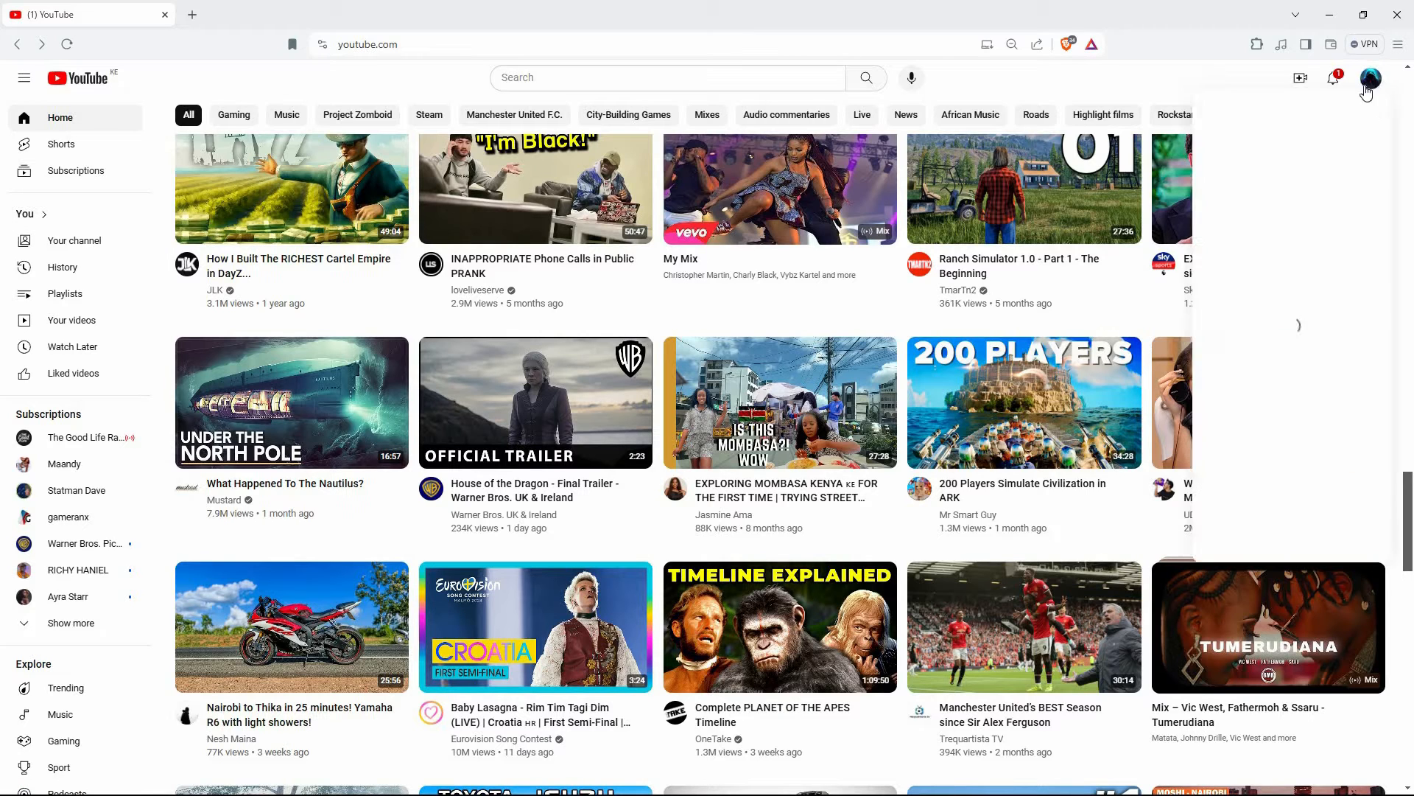
click(1370, 78)
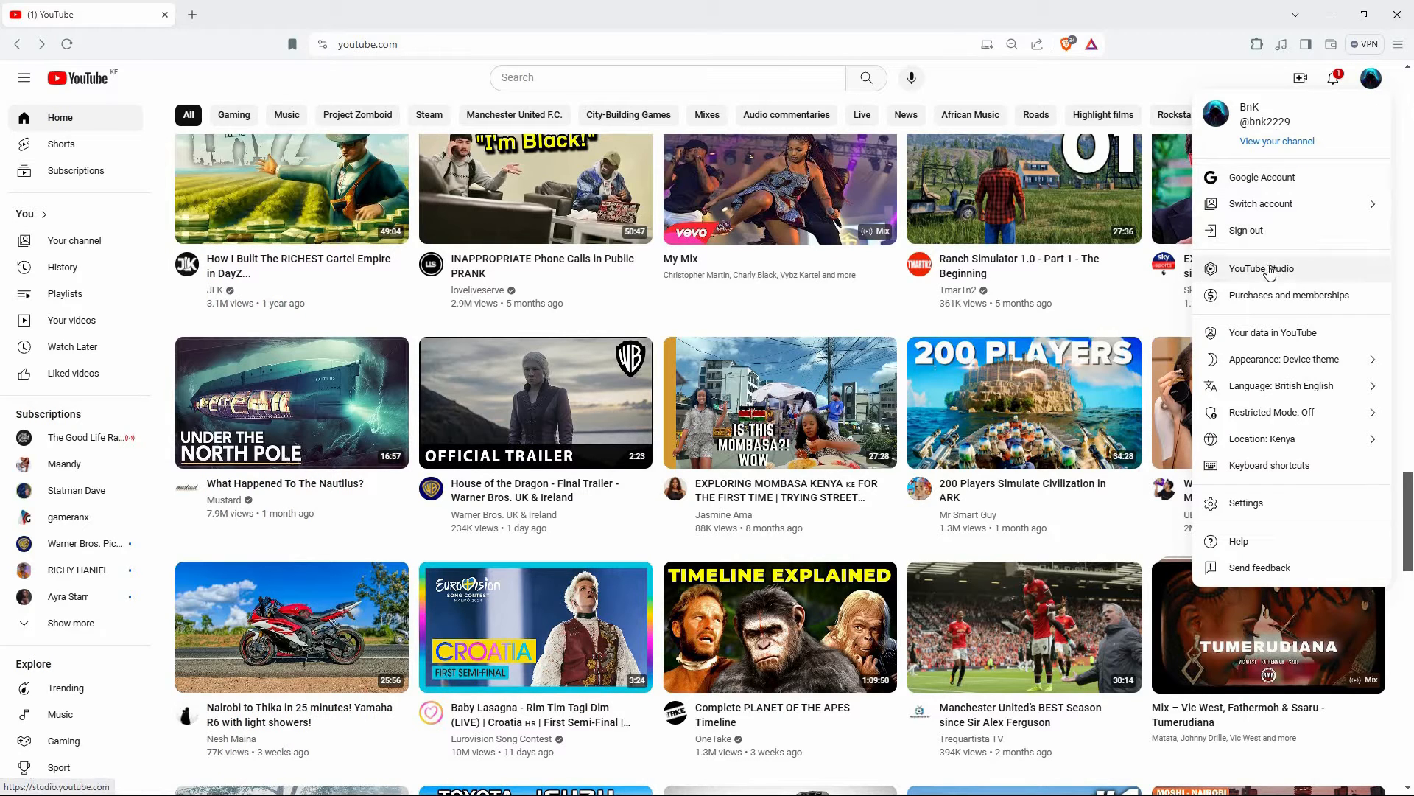
click(1259, 268)
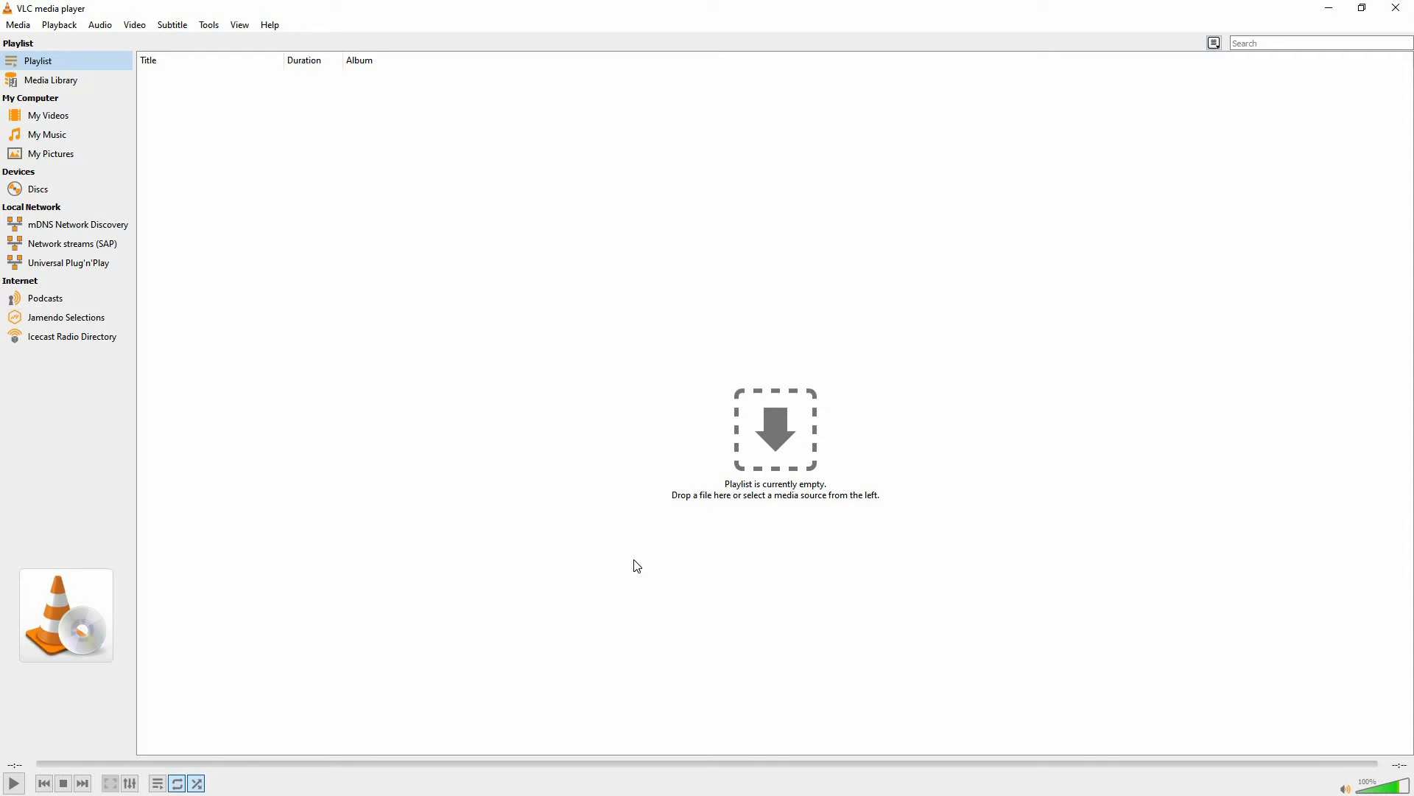
Start Media > Convert / Save and add NonProfit (1).mp4 from Downloads as the source.
click(18, 25)
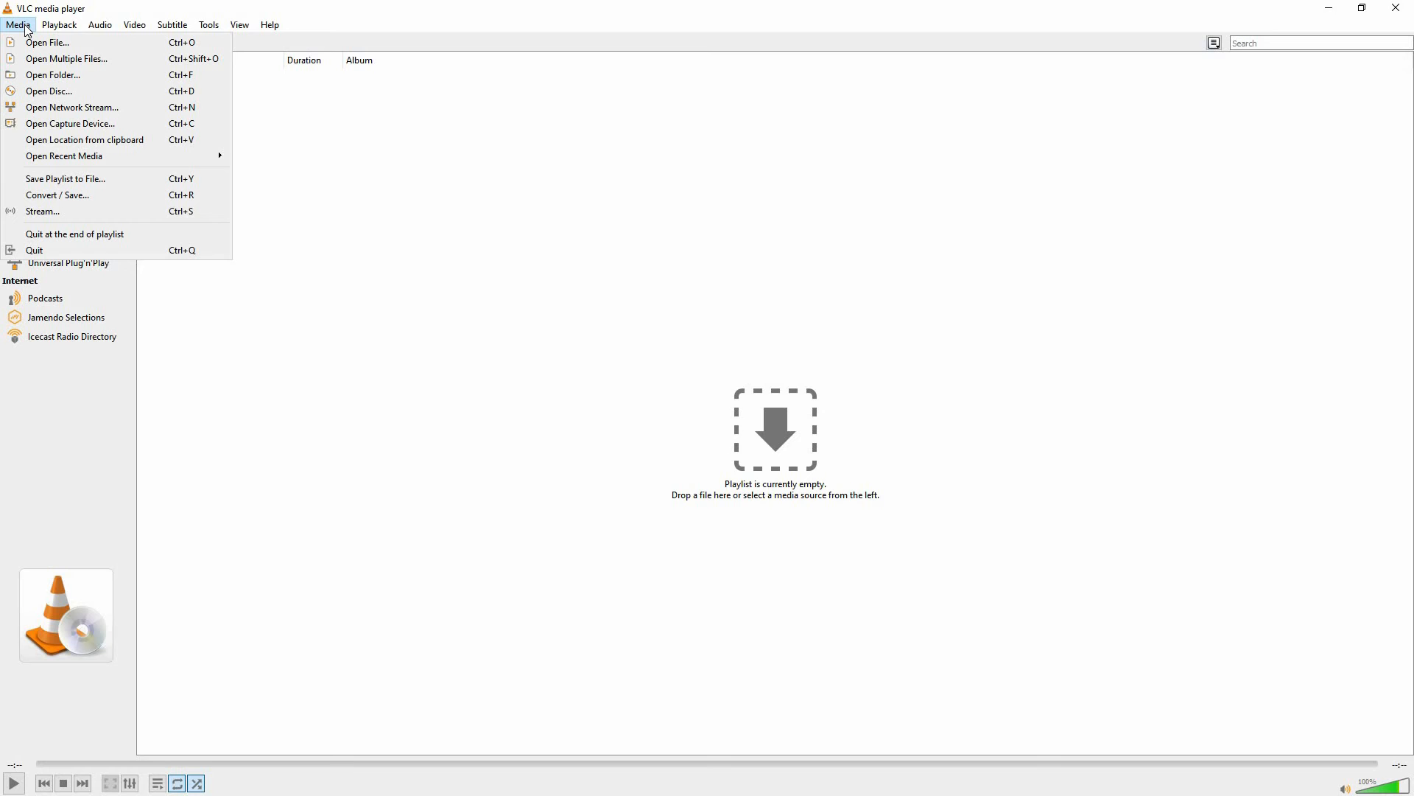
click(47, 43)
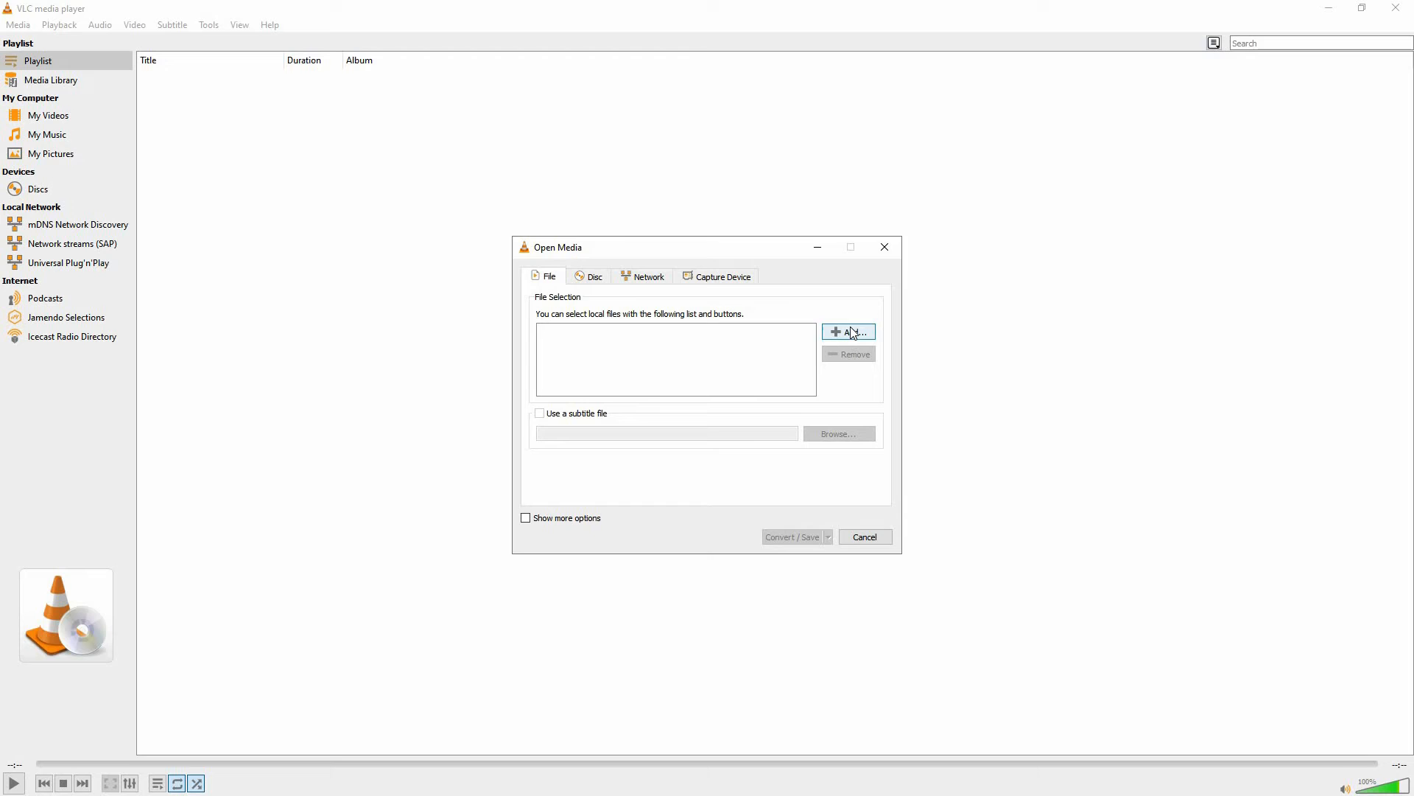
click(848, 331)
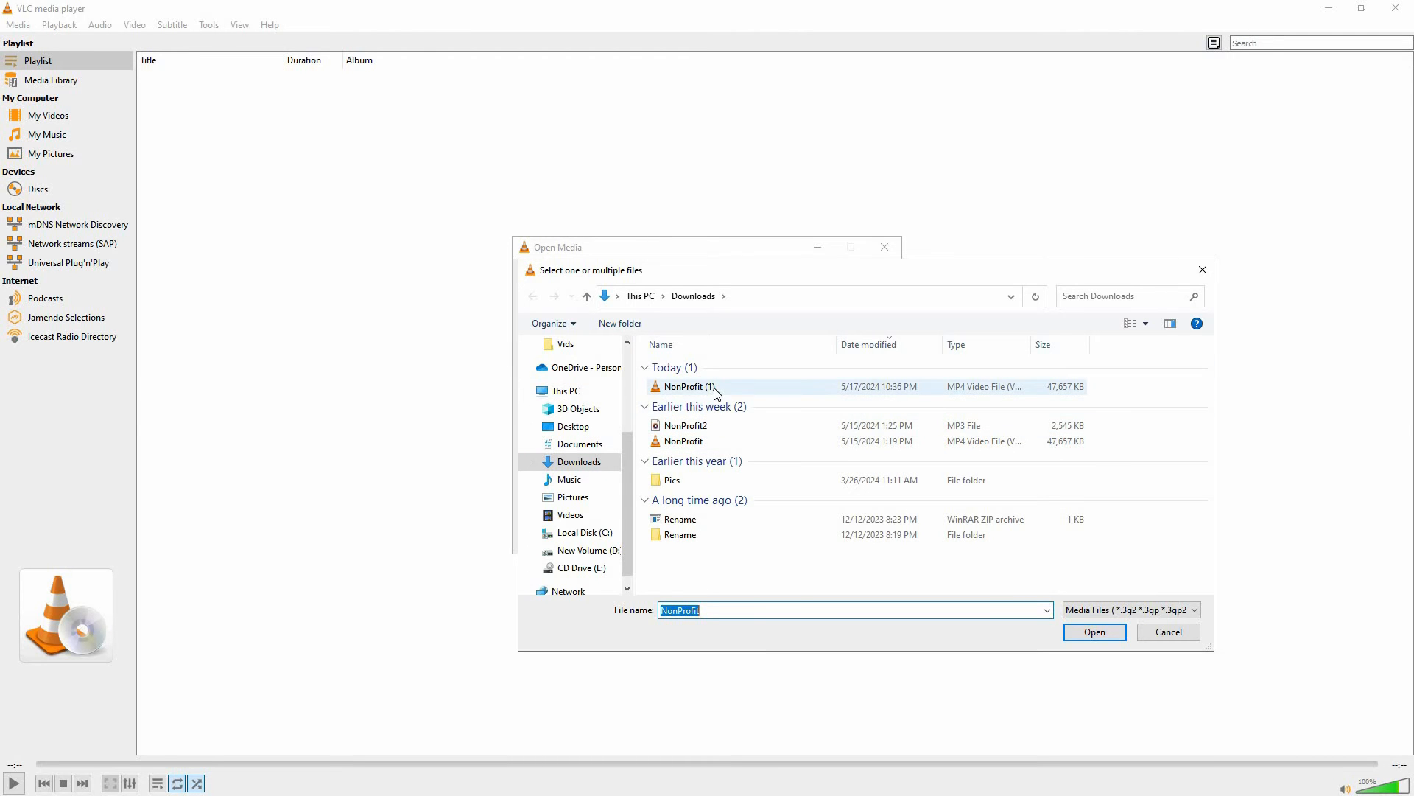
click(1093, 632)
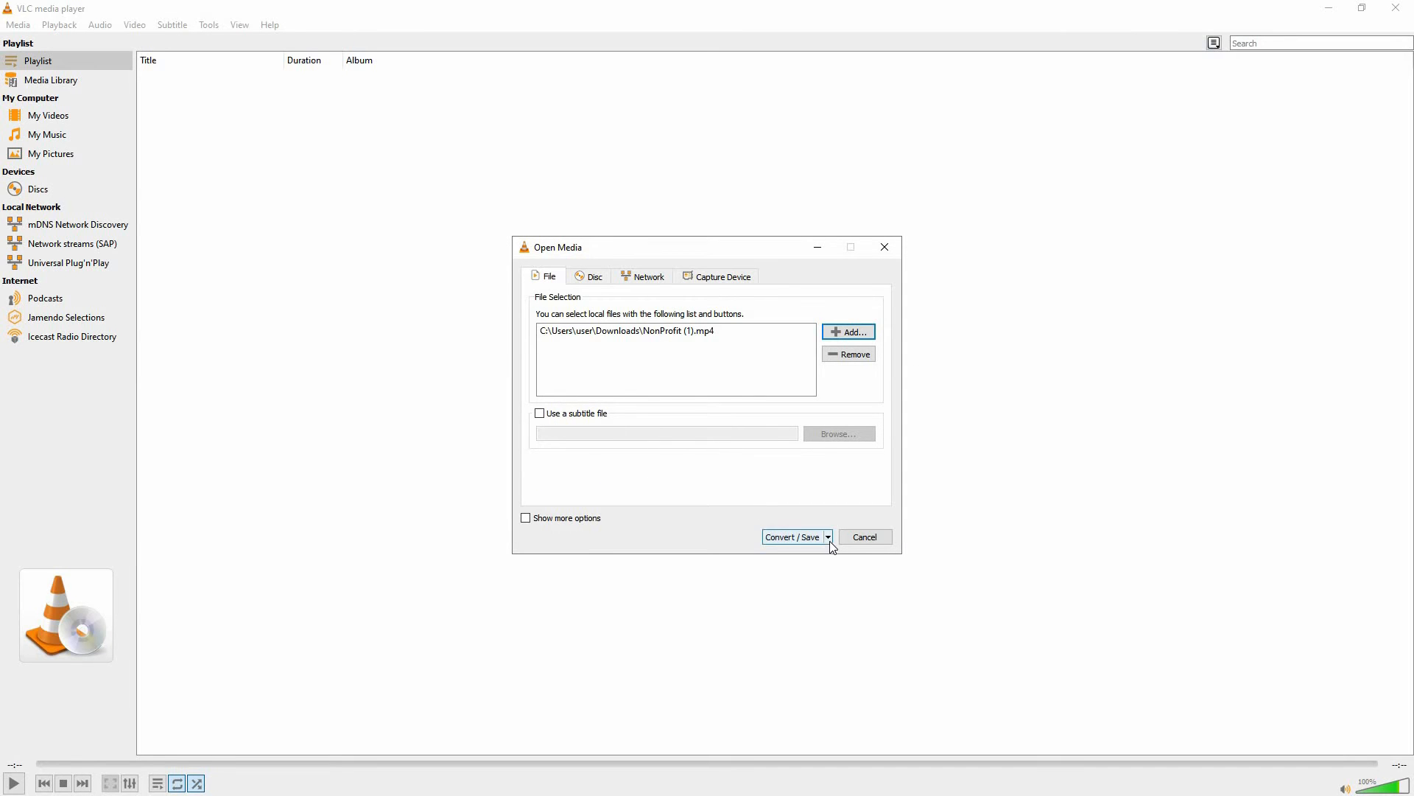
With the Audio - MP3 profile, save the output as new.mp3 in Downloads and start the conversion.
click(792, 537)
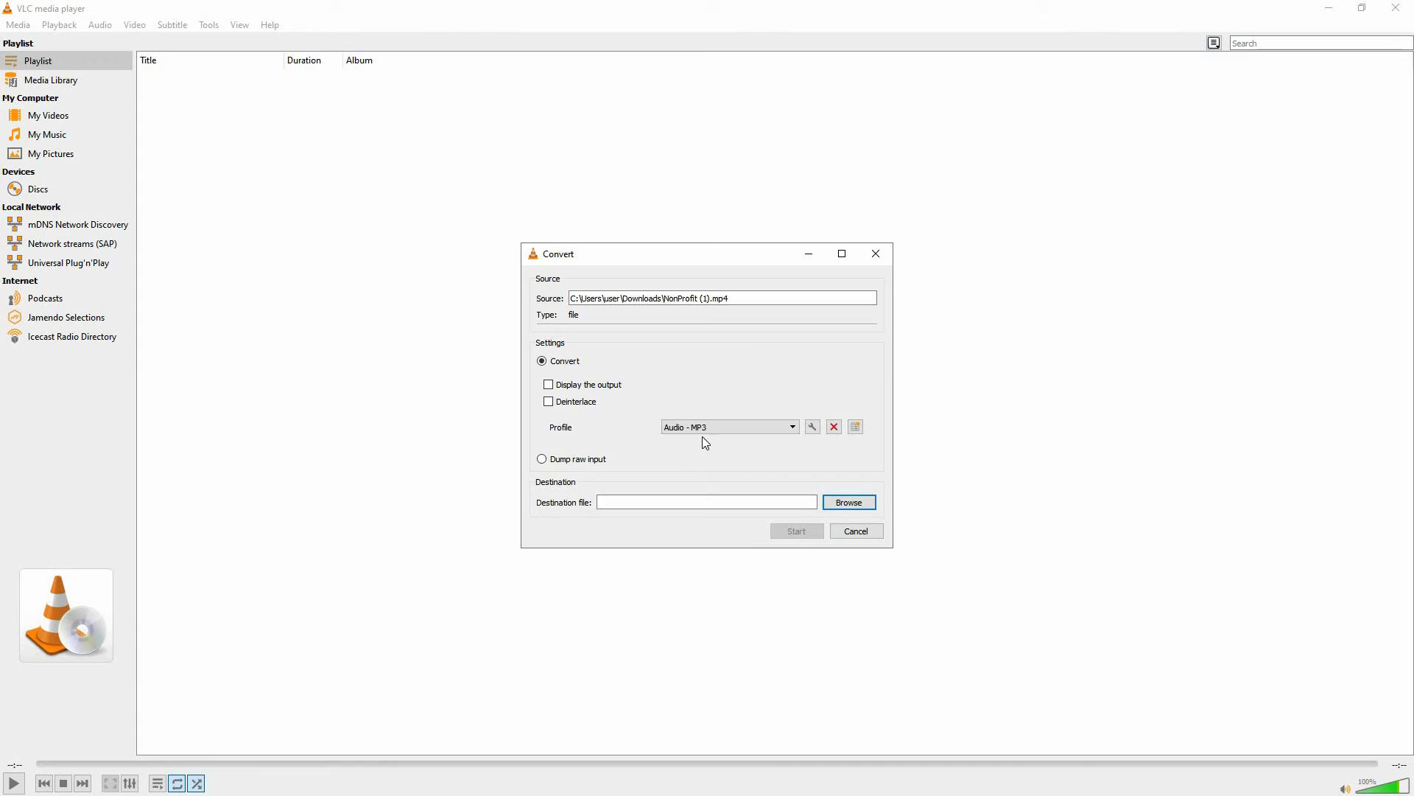
mouse_move(673, 395)
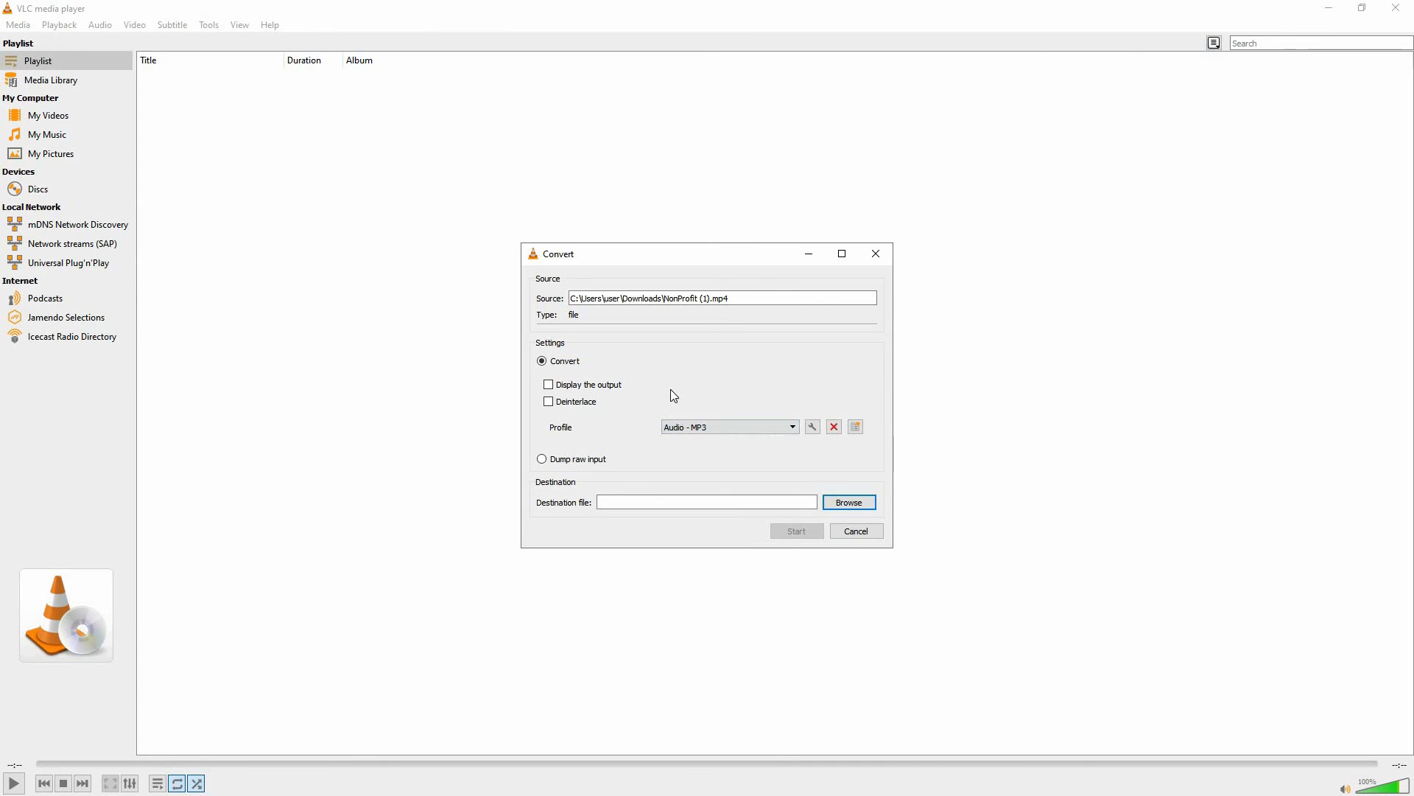
click(847, 501)
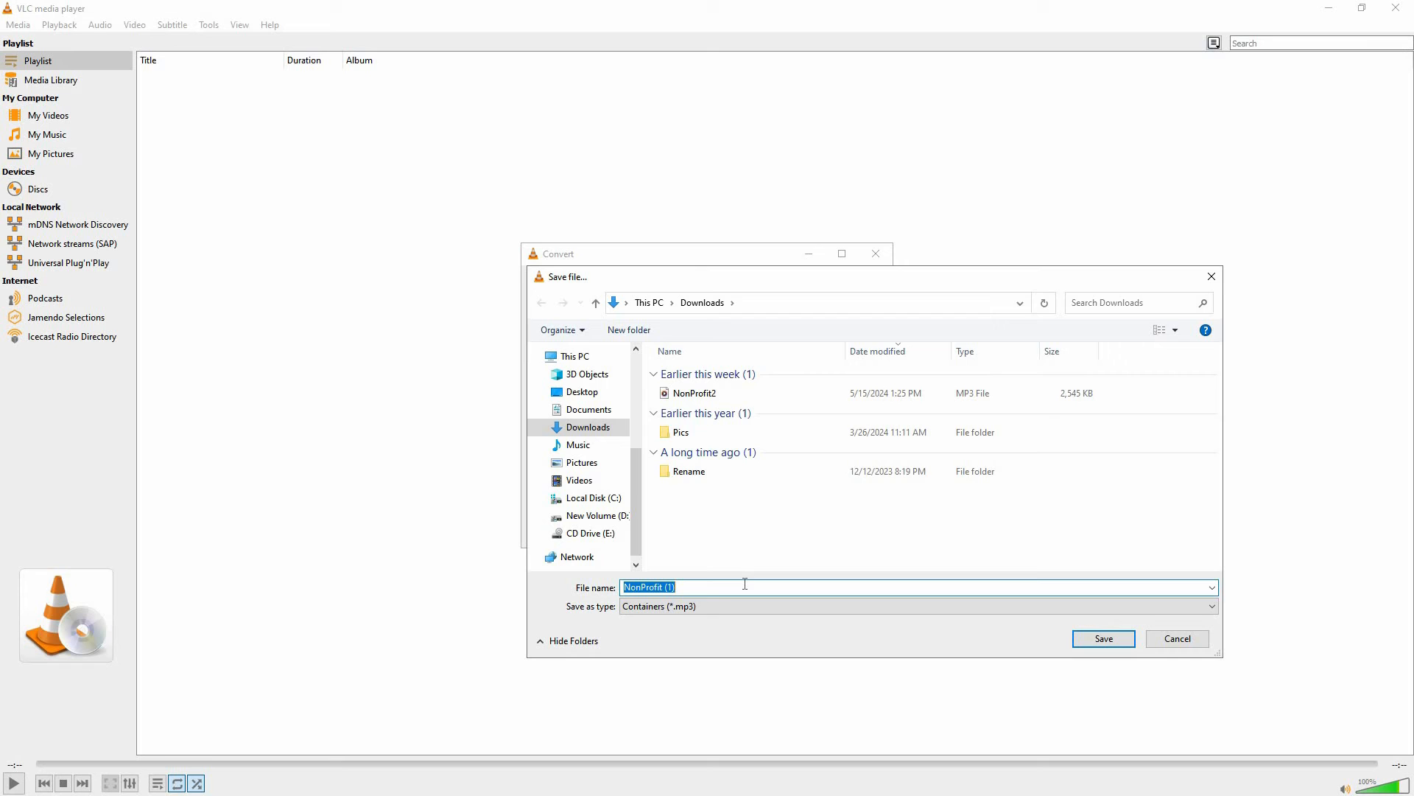
text(new)
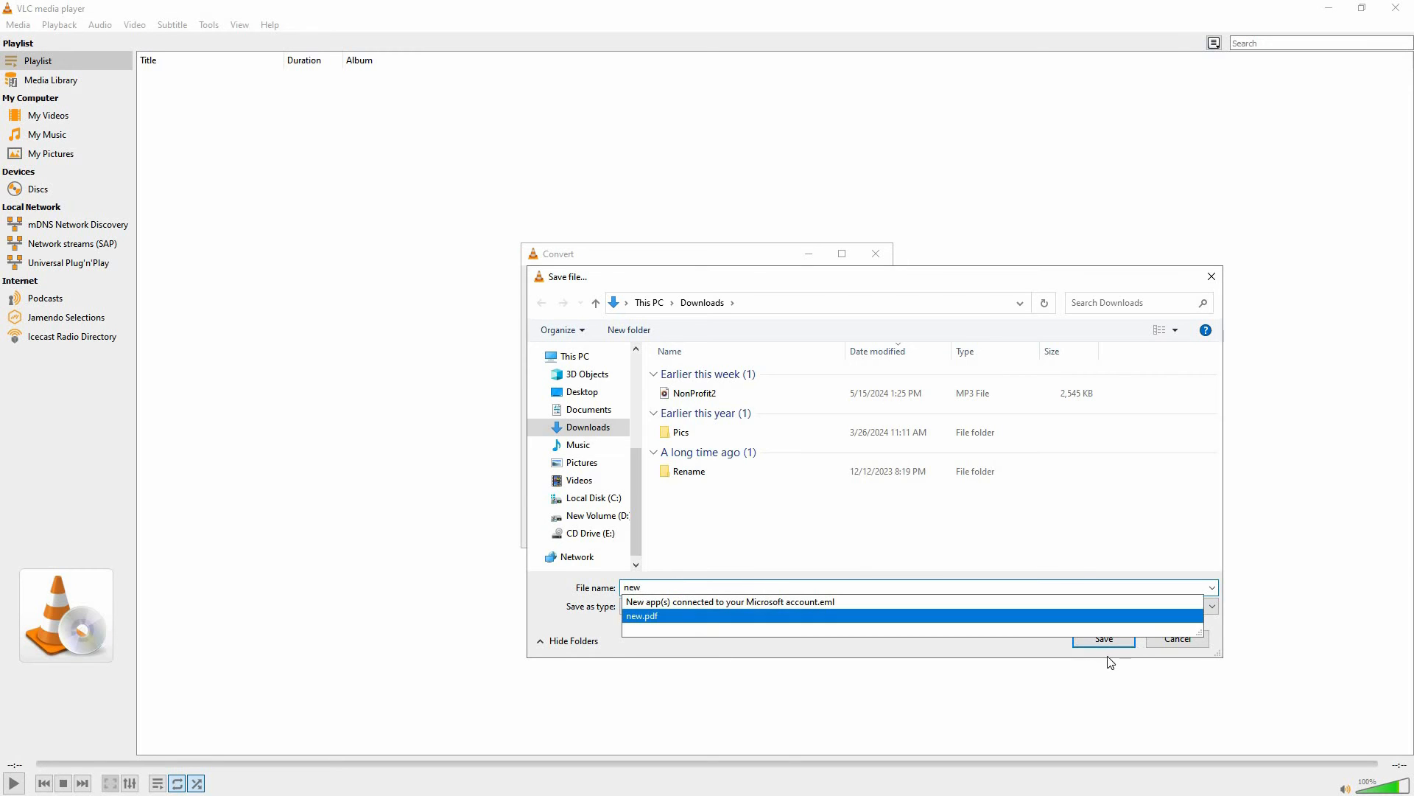
click(1102, 638)
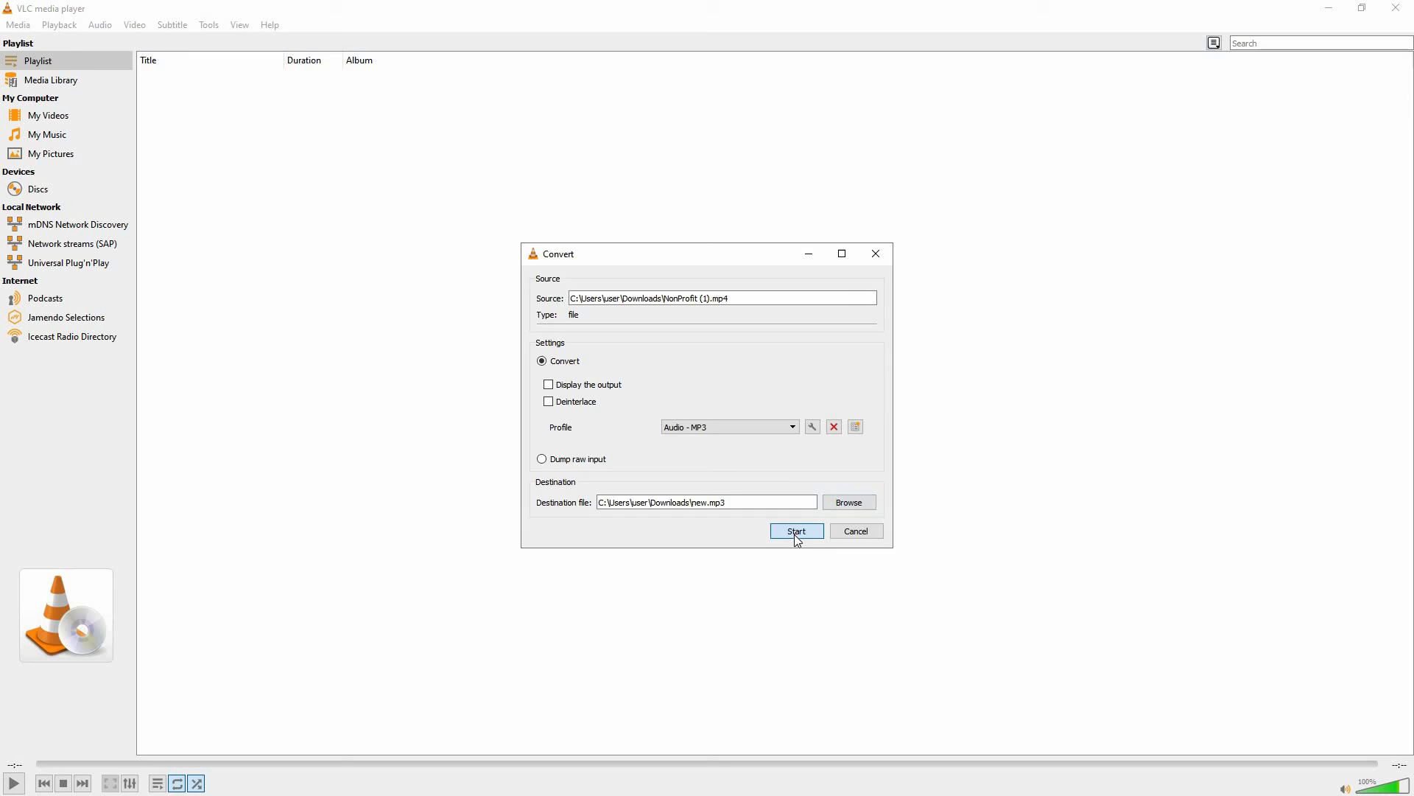
click(796, 531)
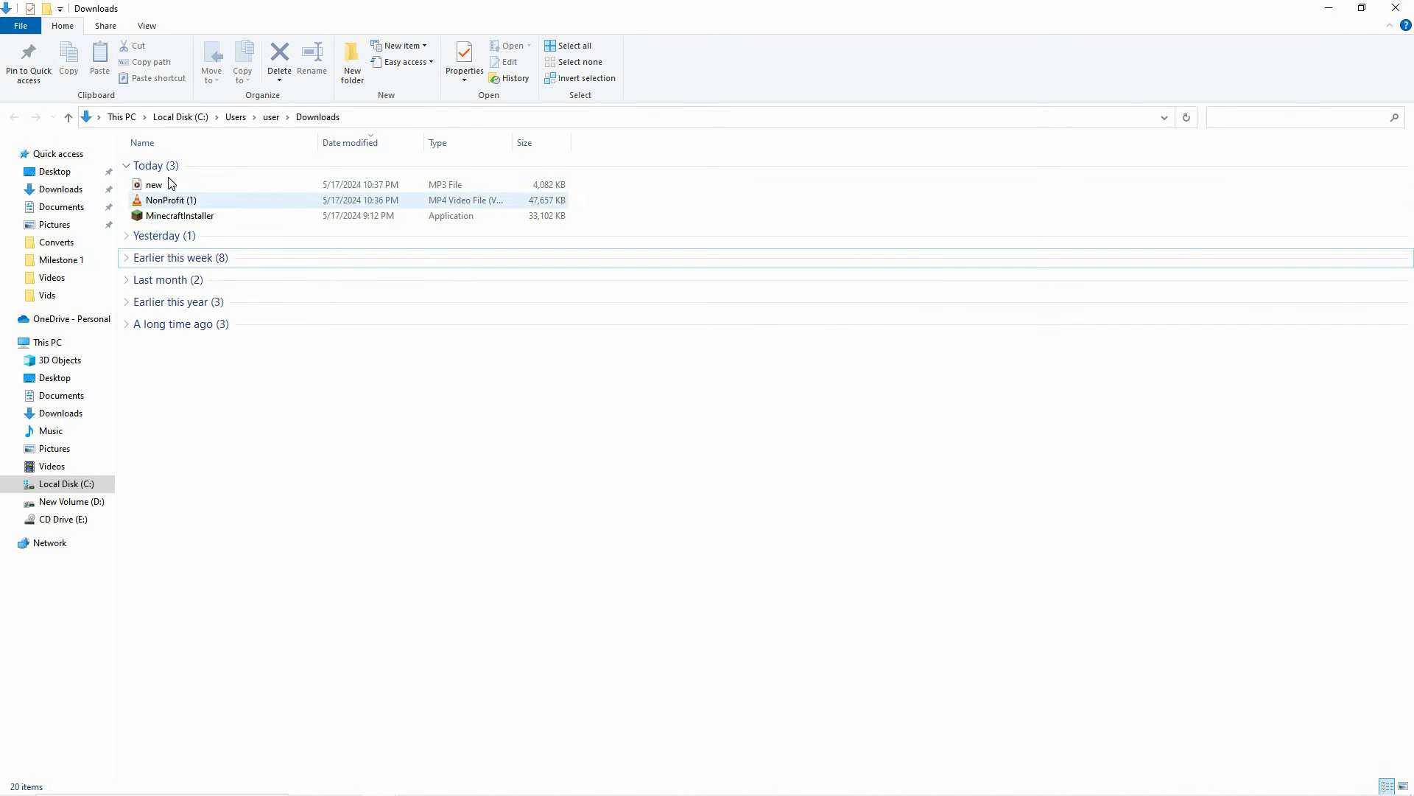
Open new.mp3 from Downloads with VLC media player so it starts playing.
click(153, 186)
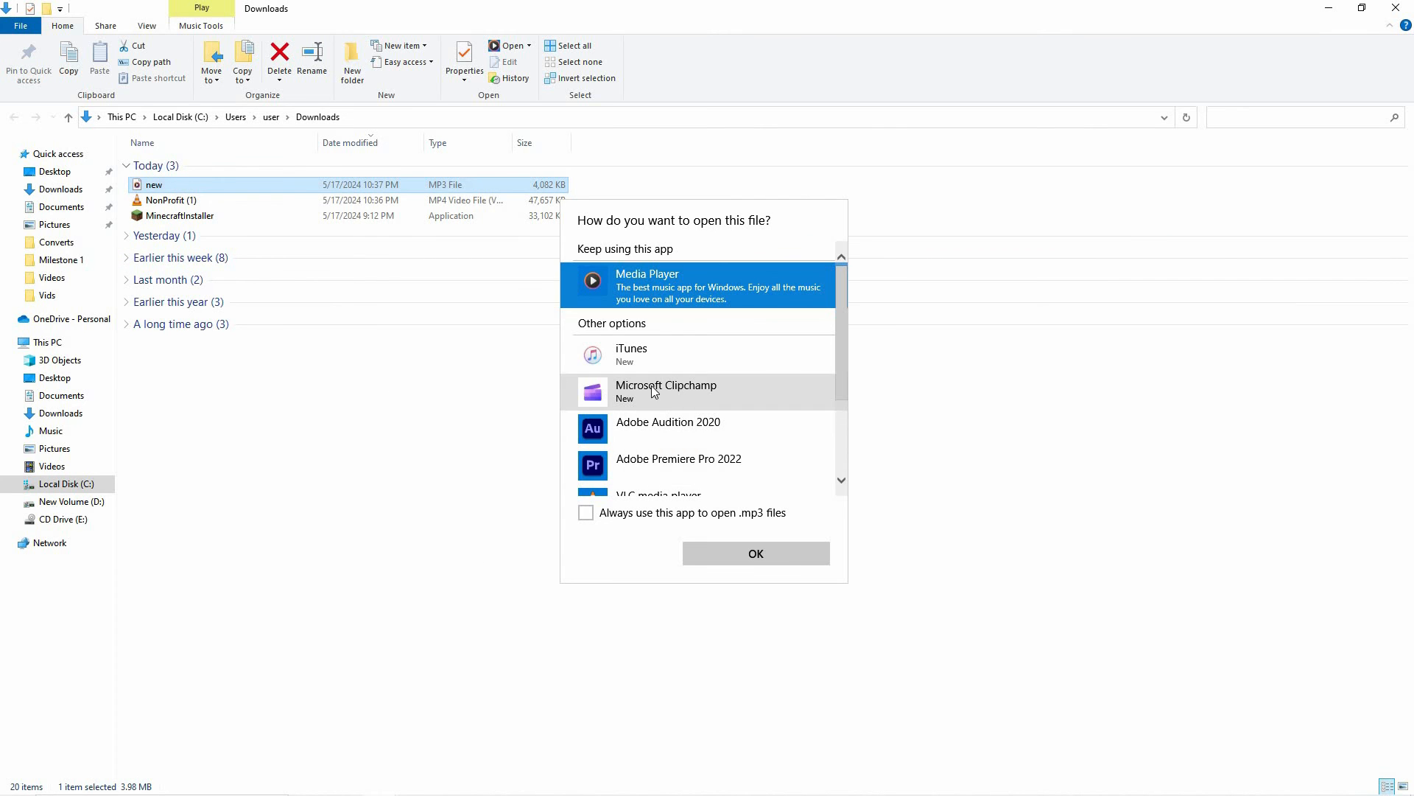
scroll(down, 3)
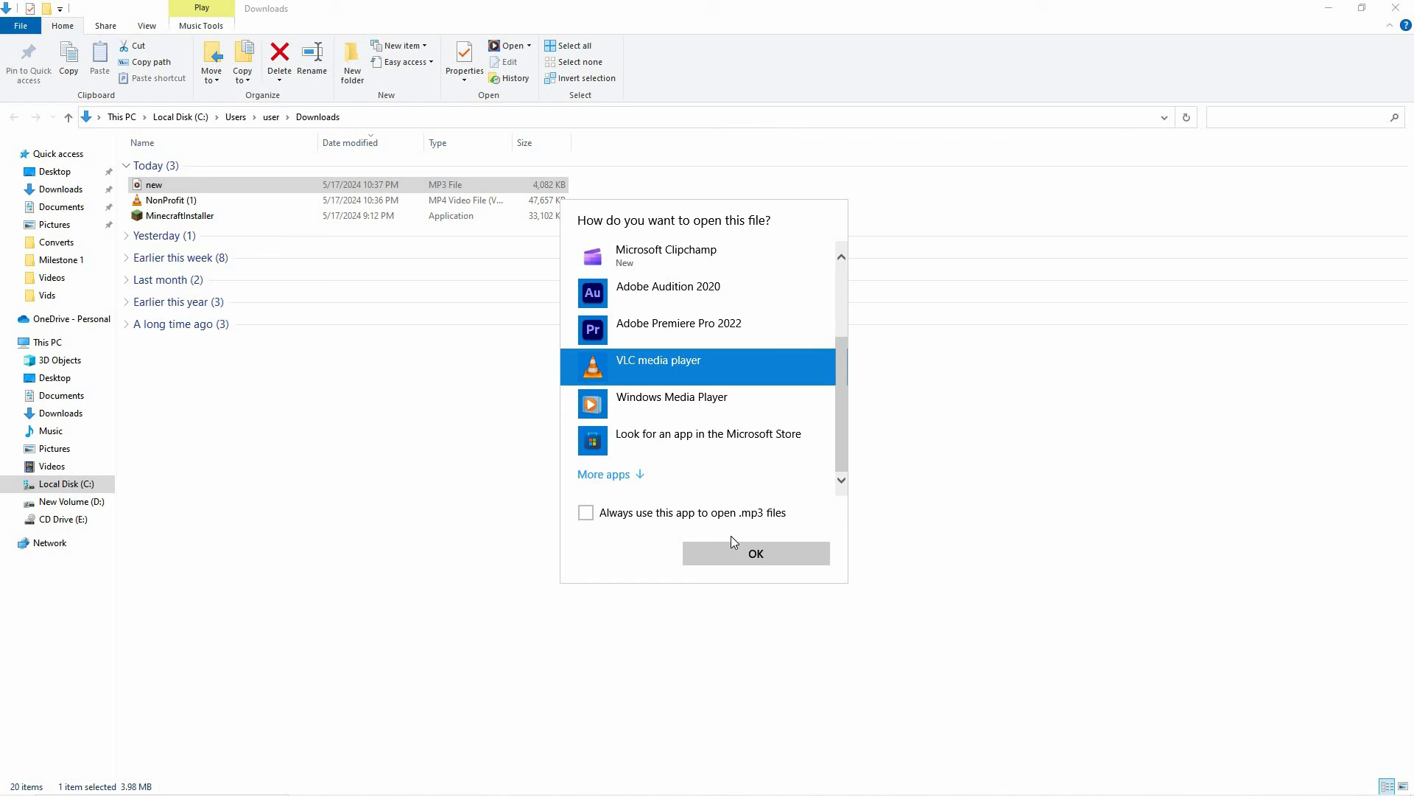
click(754, 553)
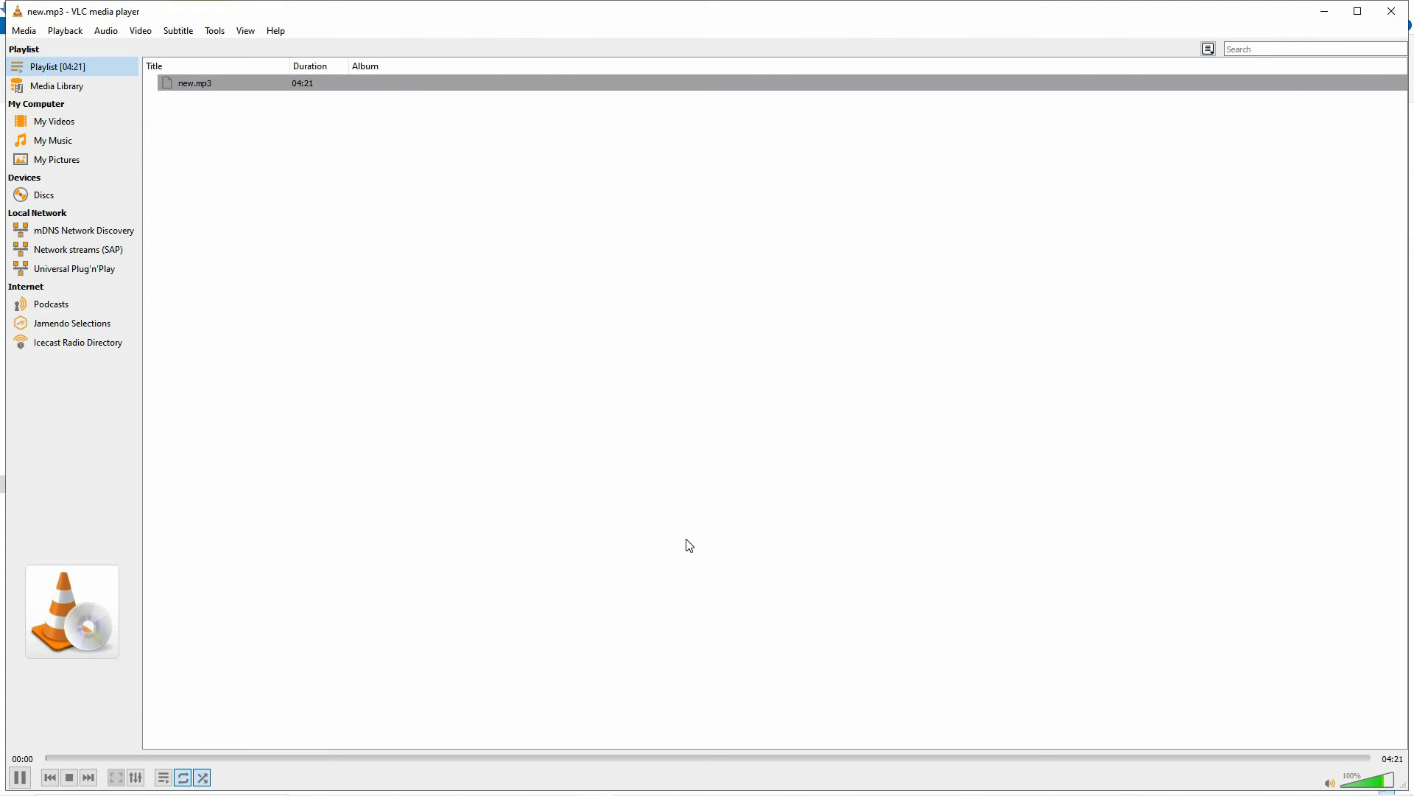